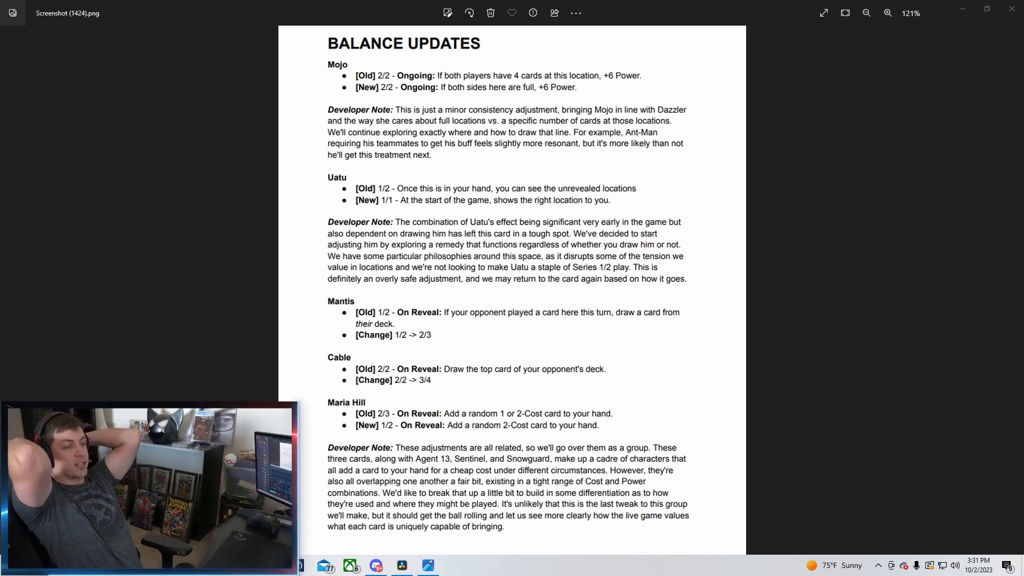
{"action": "mouse_move", "coordinate": [978, 356]}
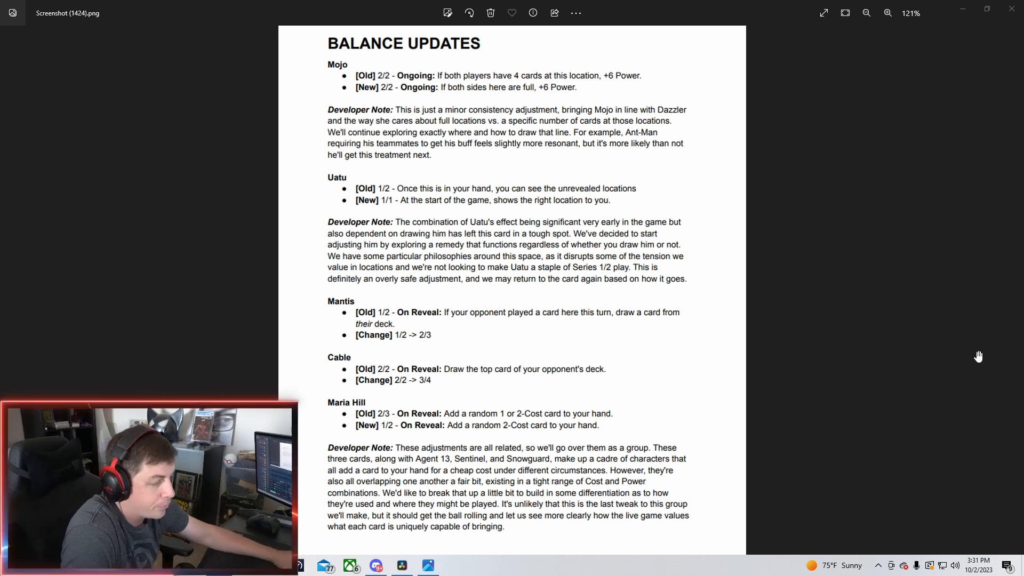
{"action": "mouse_move", "coordinate": [747, 276]}
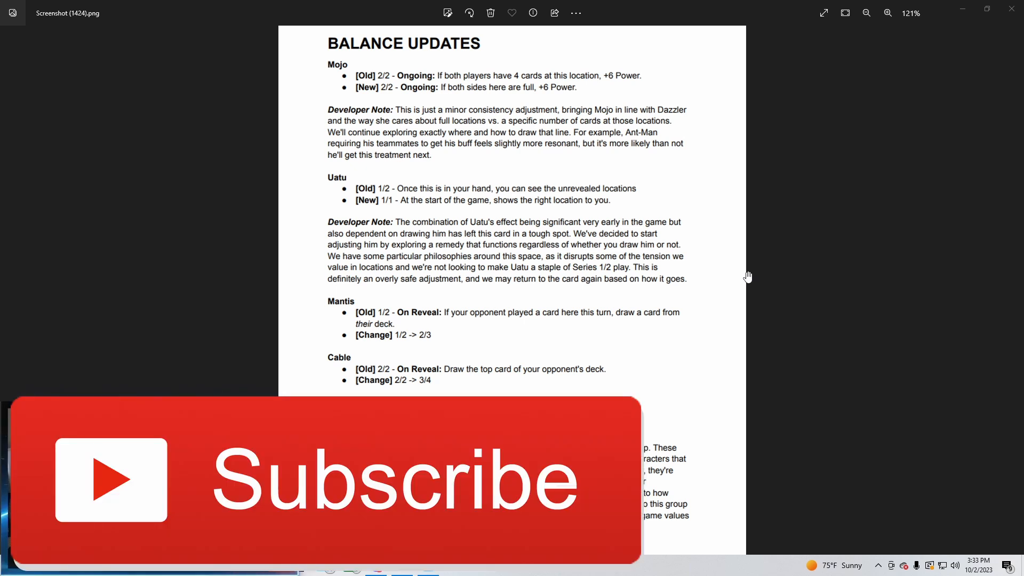
{"action": "mouse_move", "coordinate": [994, 385]}
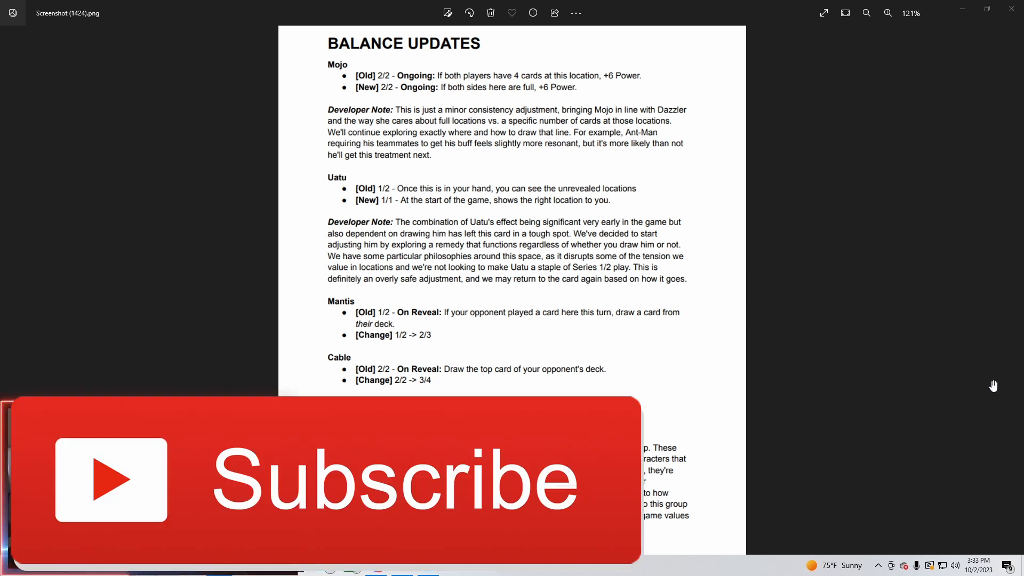